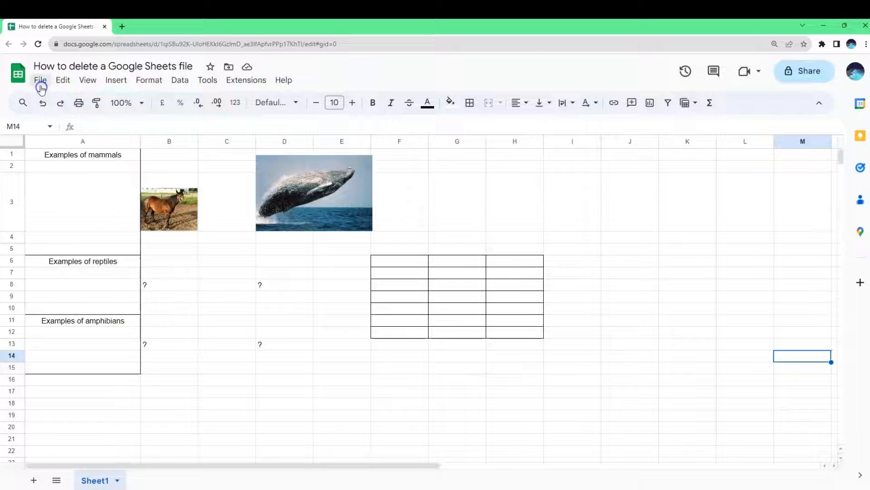
# Show the File menu's actions for the 'How to delete a Google Sheets file' spreadsheet.
pyautogui.click(40, 80)
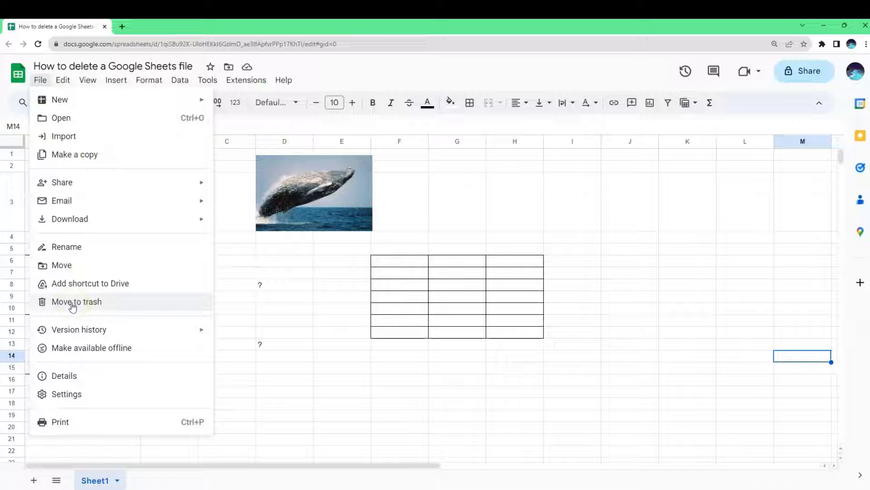
# Move the spreadsheet to trash and leave via 'Go to Sheets home screen'.
pyautogui.click(76, 302)
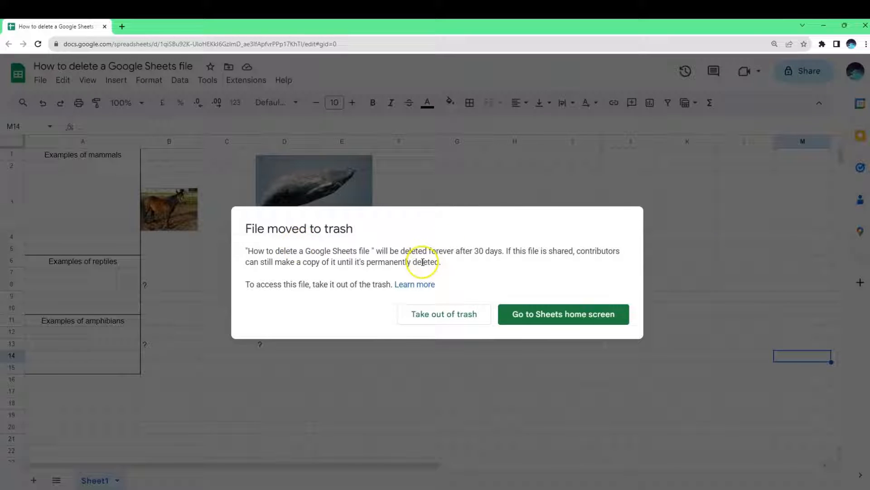
pyautogui.moveTo(424, 271)
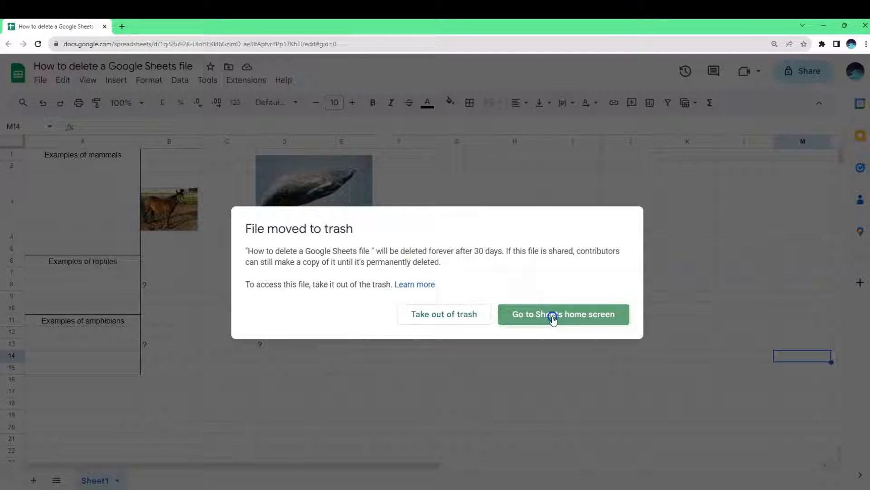
pyautogui.click(564, 314)
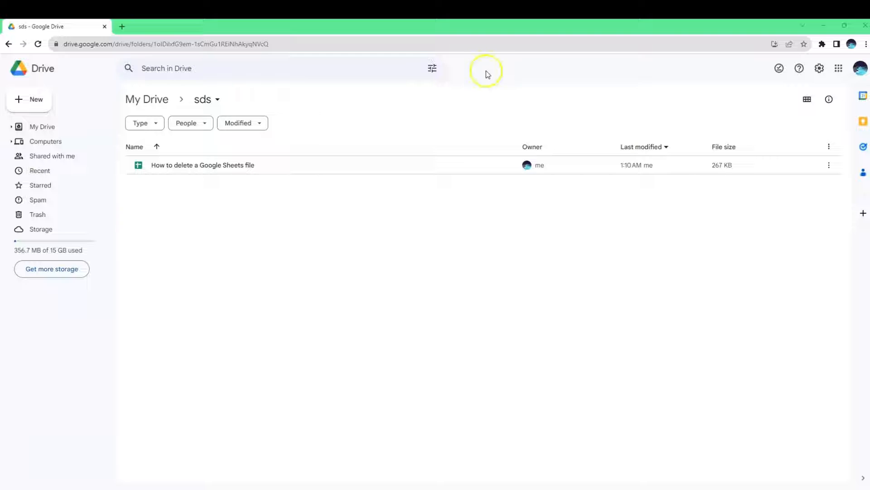
pyautogui.moveTo(124, 477)
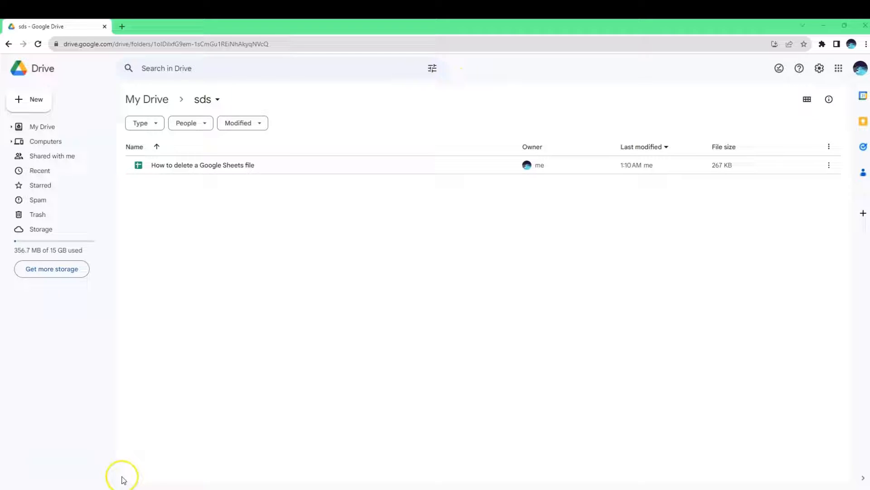
pyautogui.moveTo(120, 207)
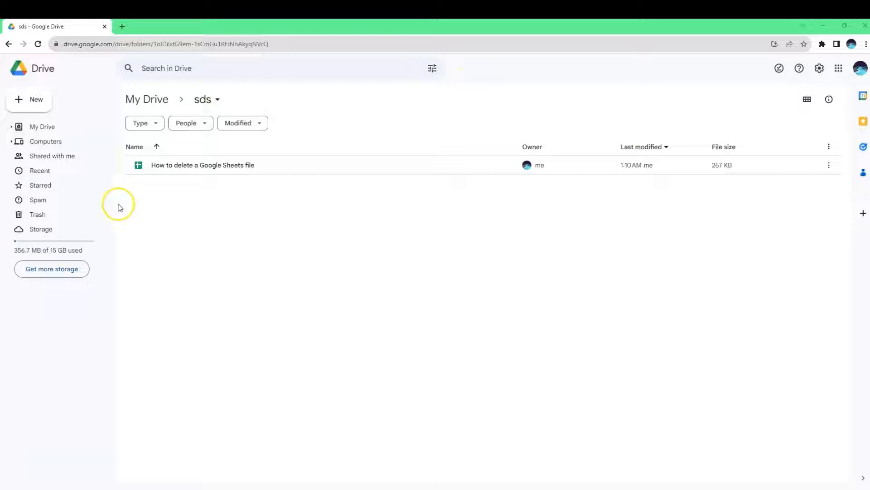
pyautogui.moveTo(156, 99)
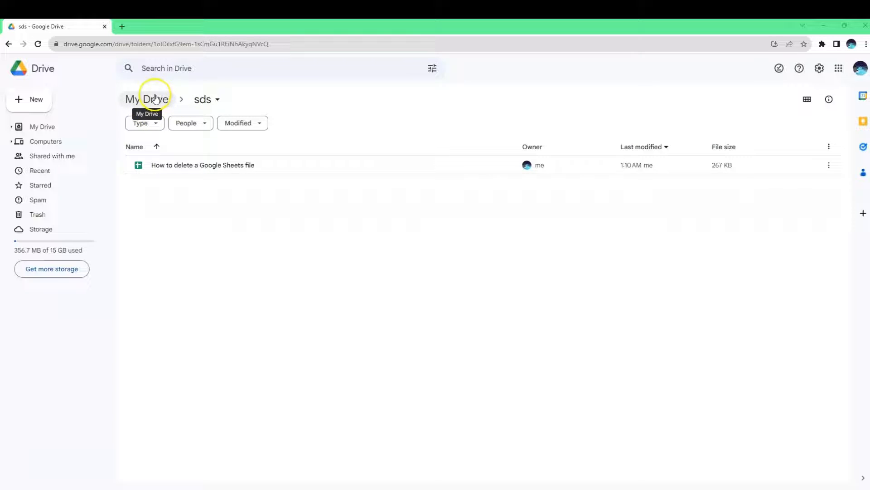
pyautogui.moveTo(205, 101)
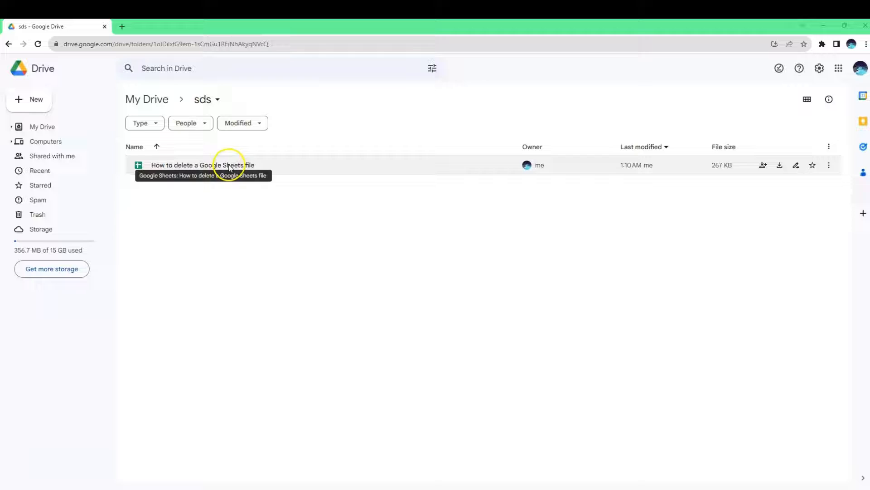
pyautogui.moveTo(522, 212)
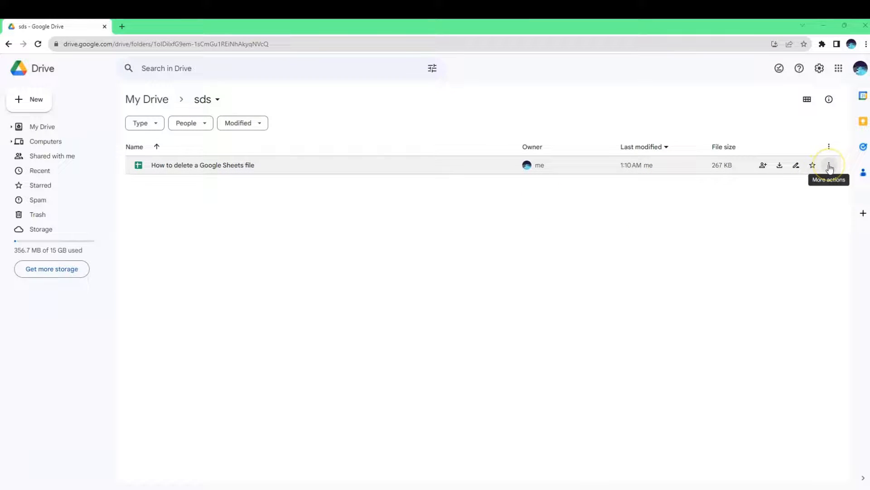
# Trash the spreadsheet from Drive via its More actions menu, leaving the sds folder empty.
pyautogui.click(828, 165)
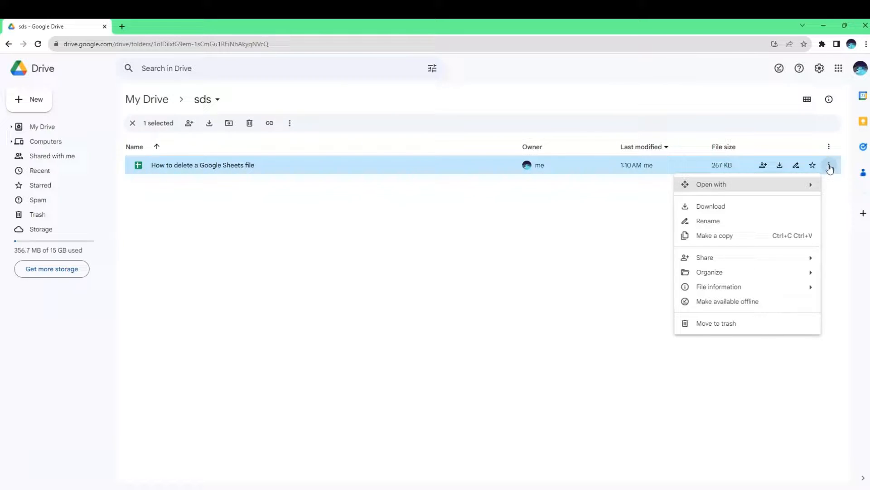
pyautogui.click(716, 323)
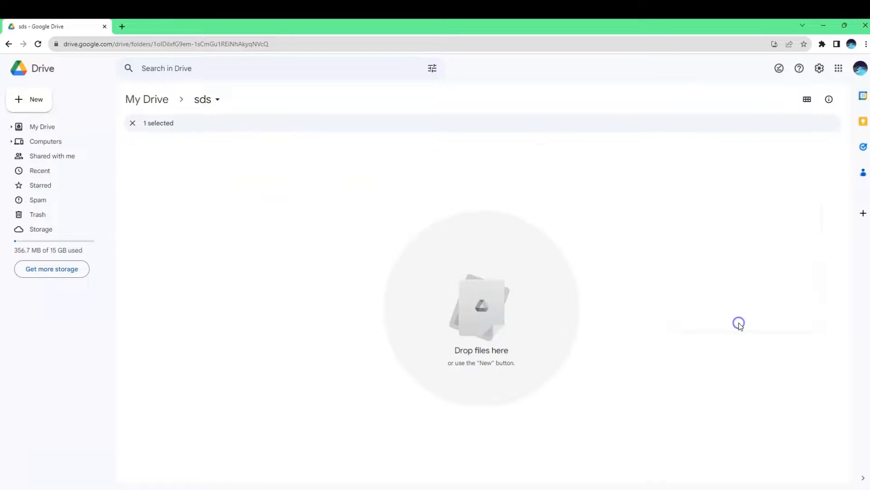
pyautogui.press('Delete')
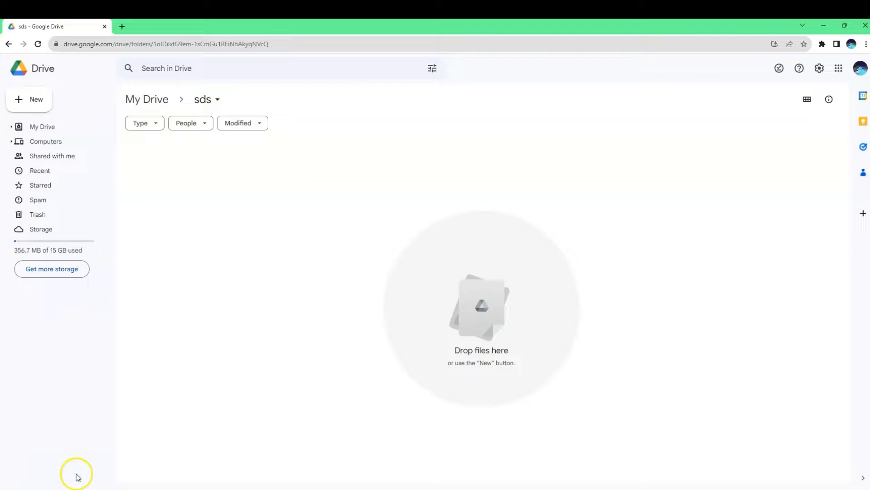
pyautogui.moveTo(306, 336)
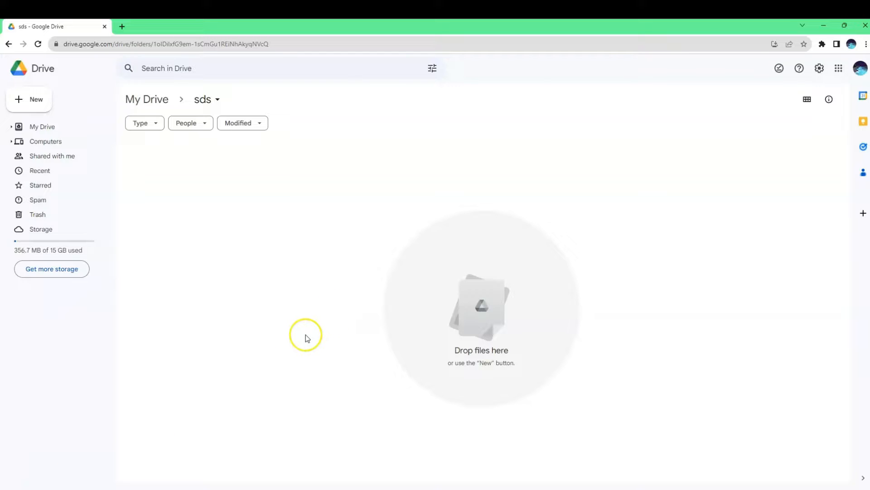